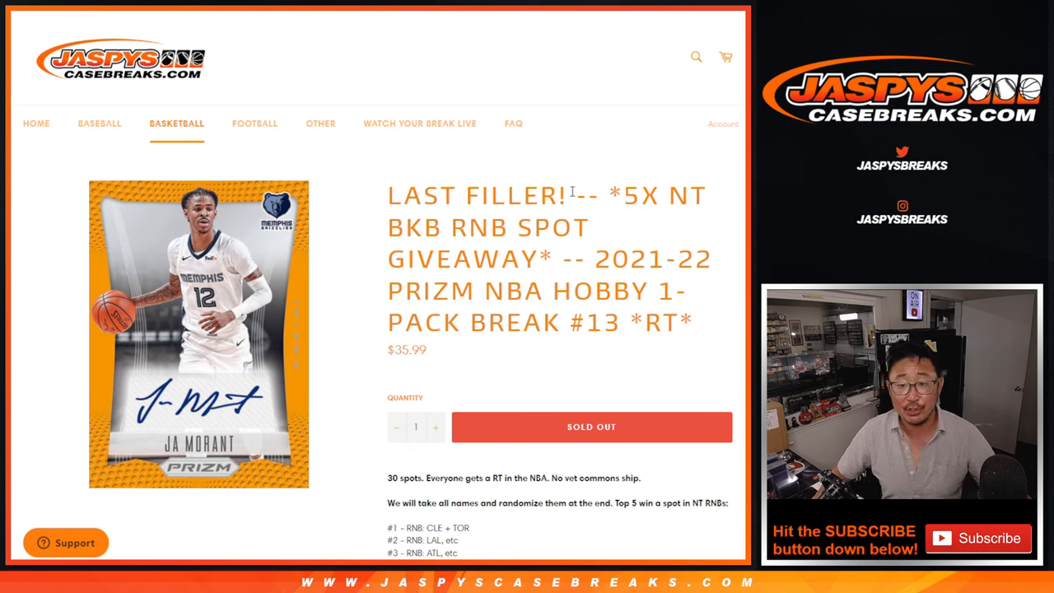
Step: Highlight the giveaway part of the break #13 listing title, then scroll to the spot giveaway details
left_click_drag(606, 196, 544, 260)
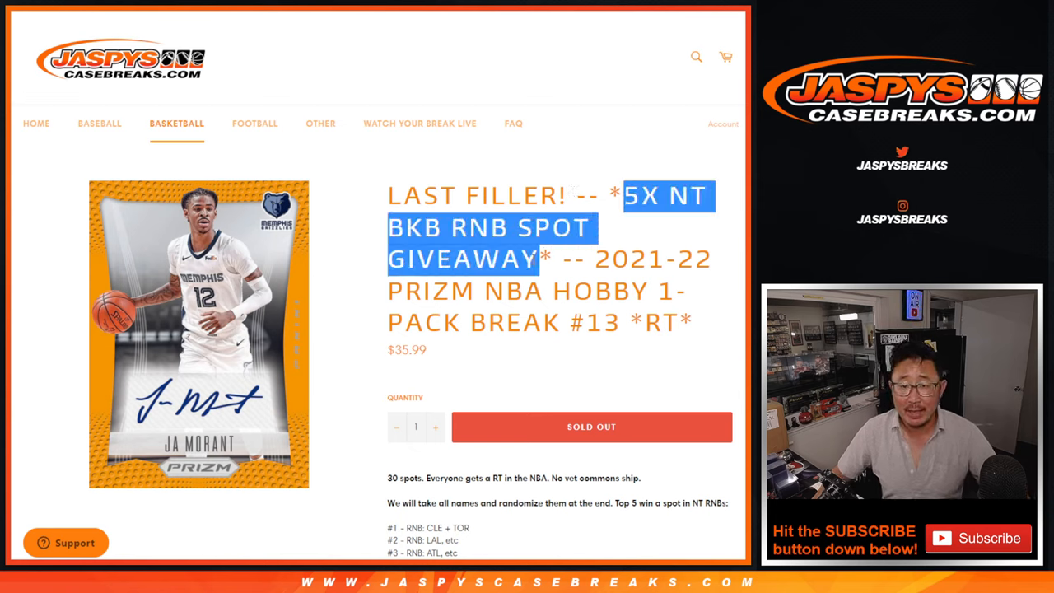
double_click(485, 227)
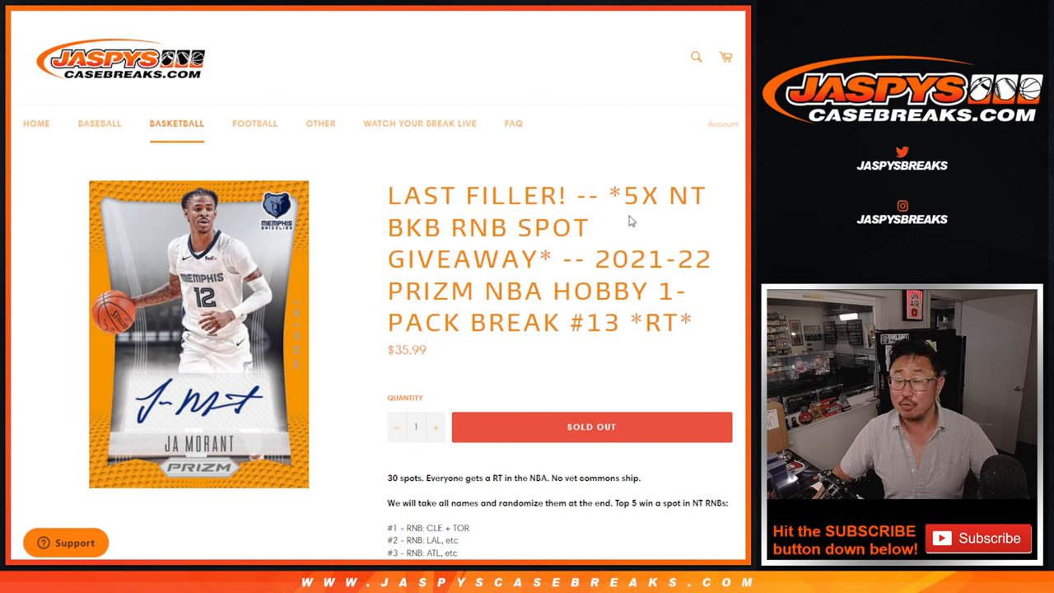
mouse_move(640, 245)
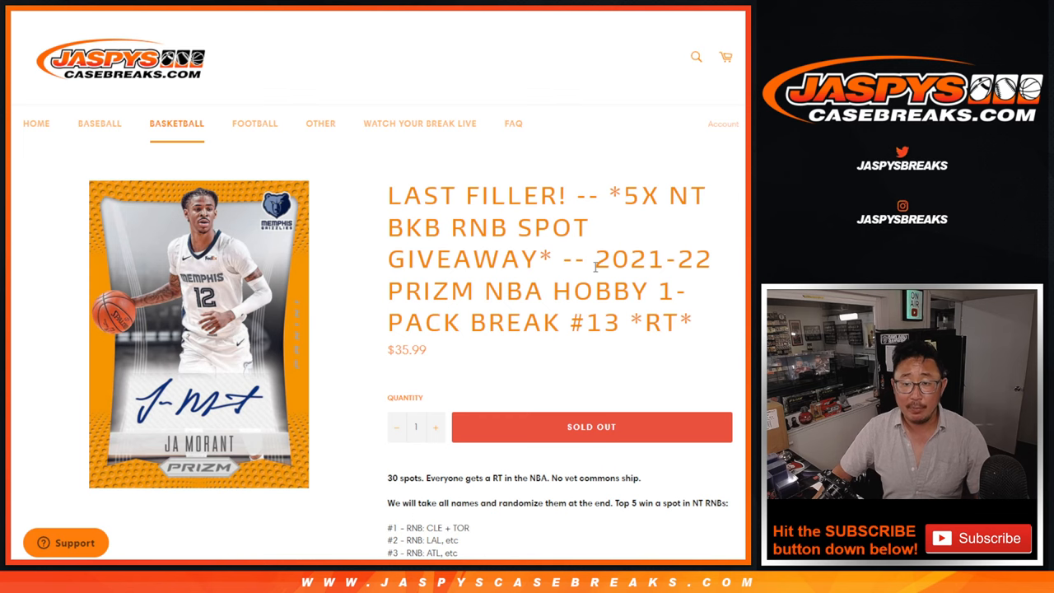
scroll("down", 3)
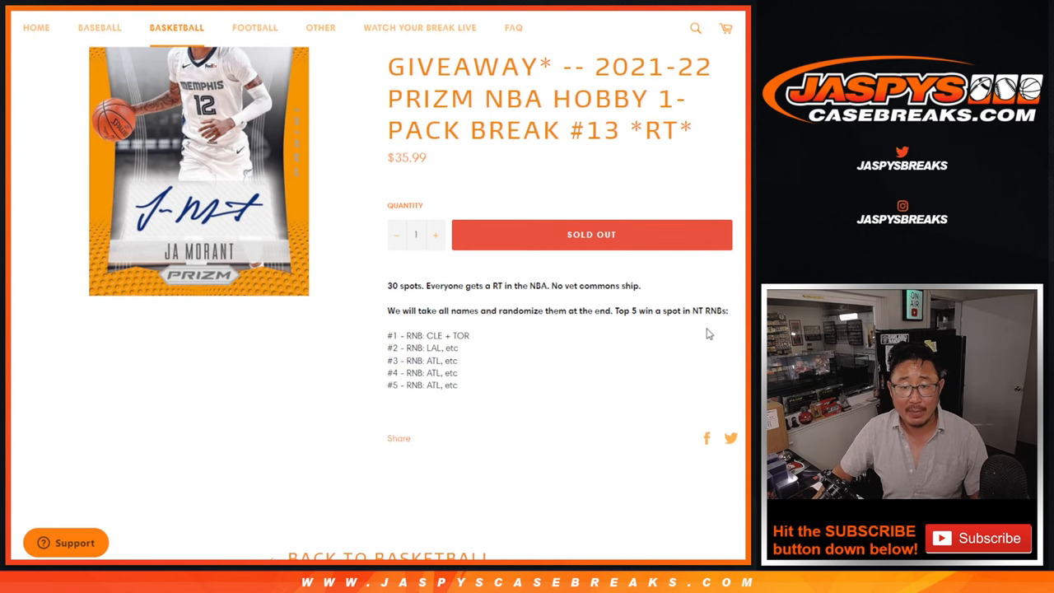
mouse_move(580, 379)
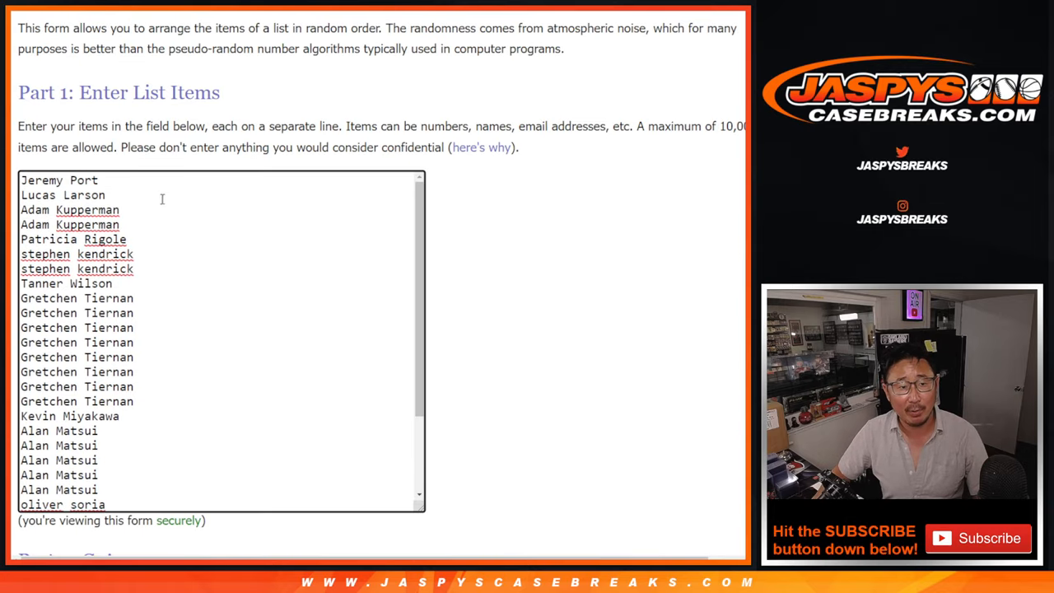
Step: Roll the two virtual dice on RANDOM.ORG
scroll("down", 3)
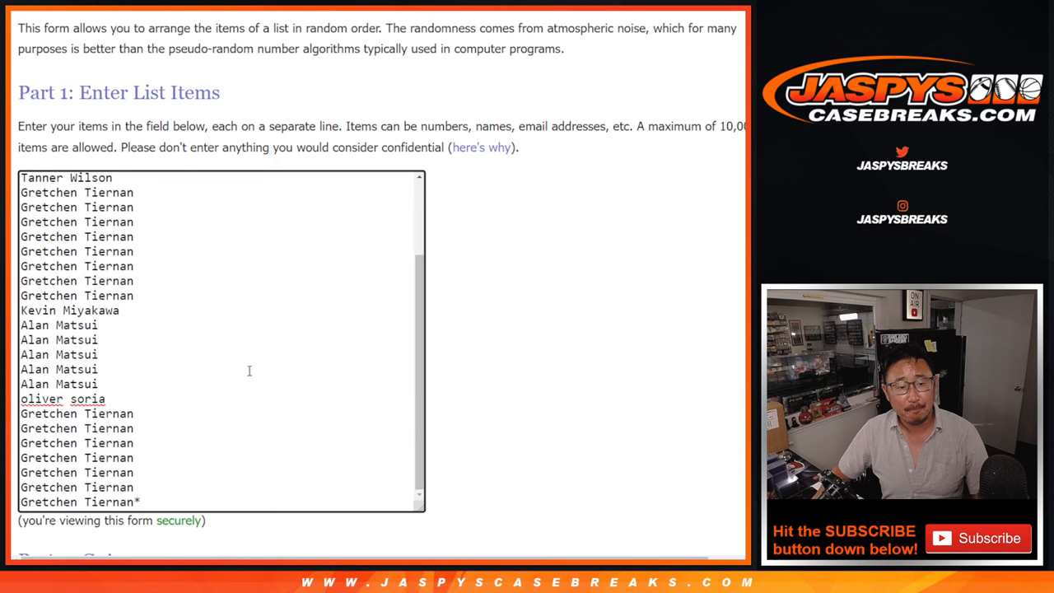
scroll("up", 3)
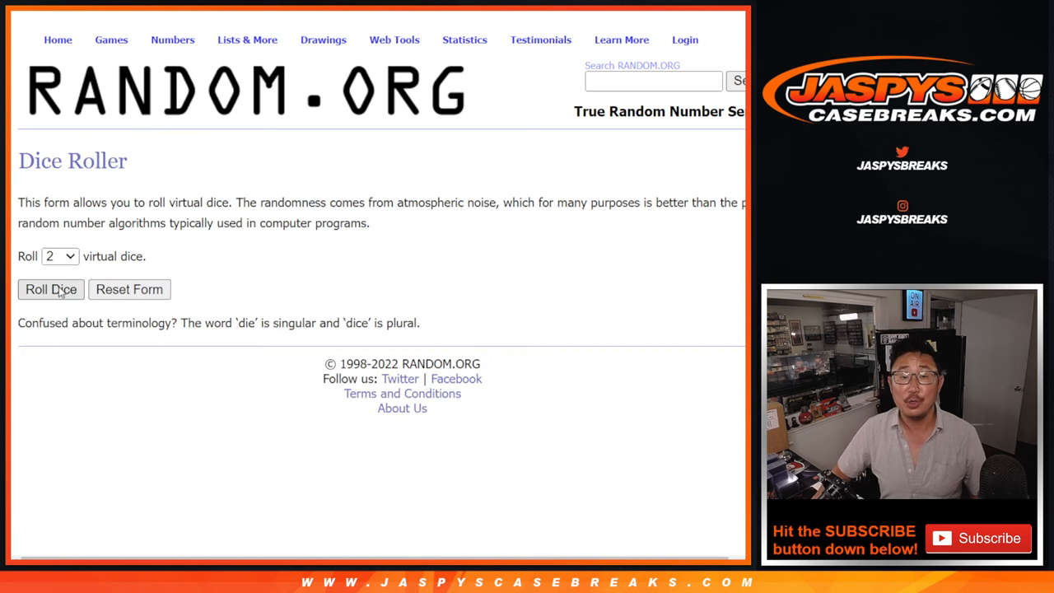
left_click(51, 290)
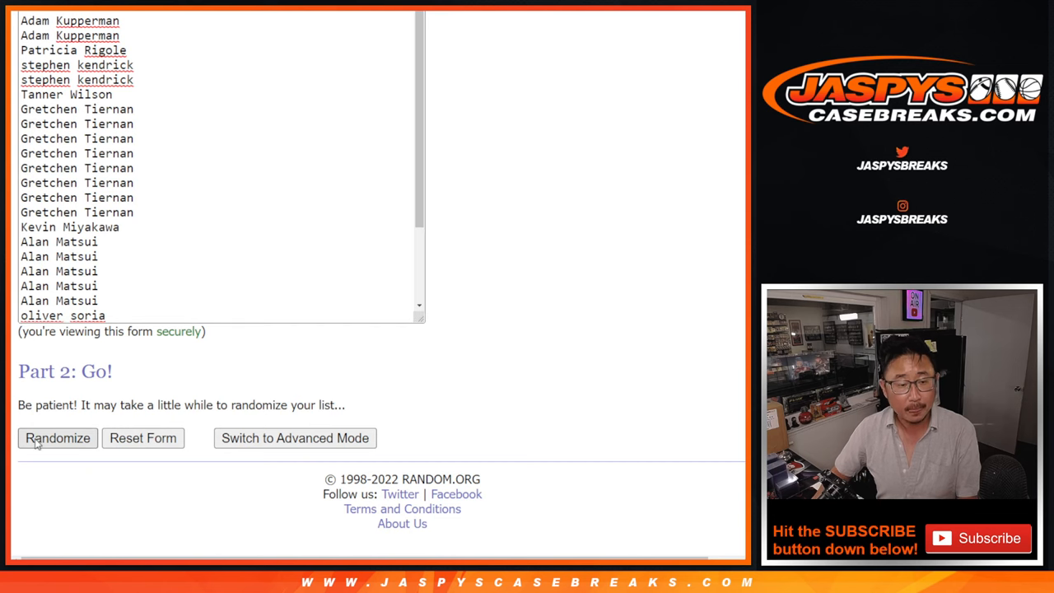
Step: Shuffle the 30 participant names three times and select the shuffled list to copy
left_click(56, 438)
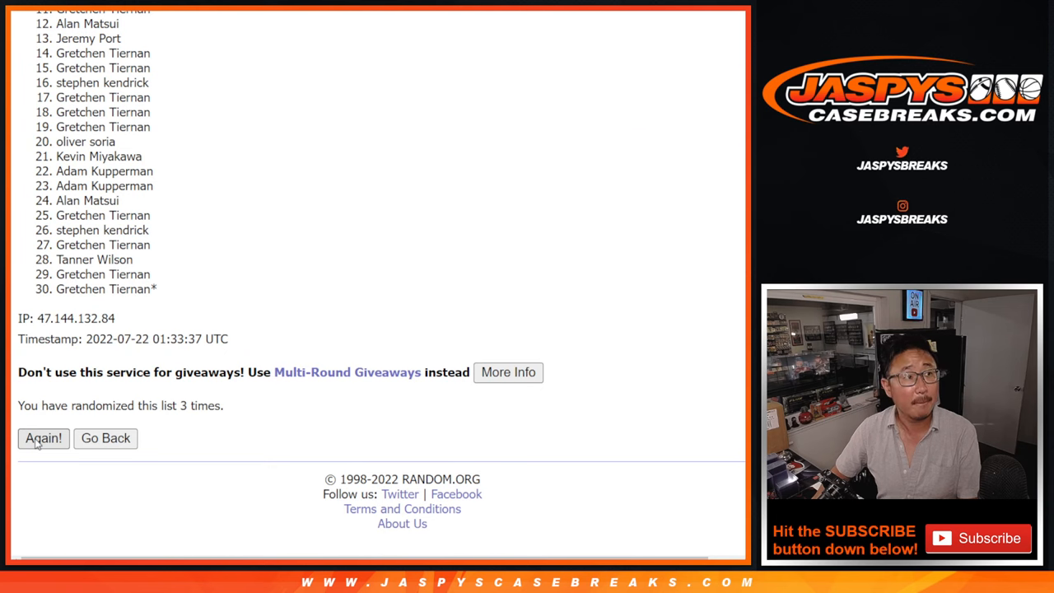
left_click(43, 439)
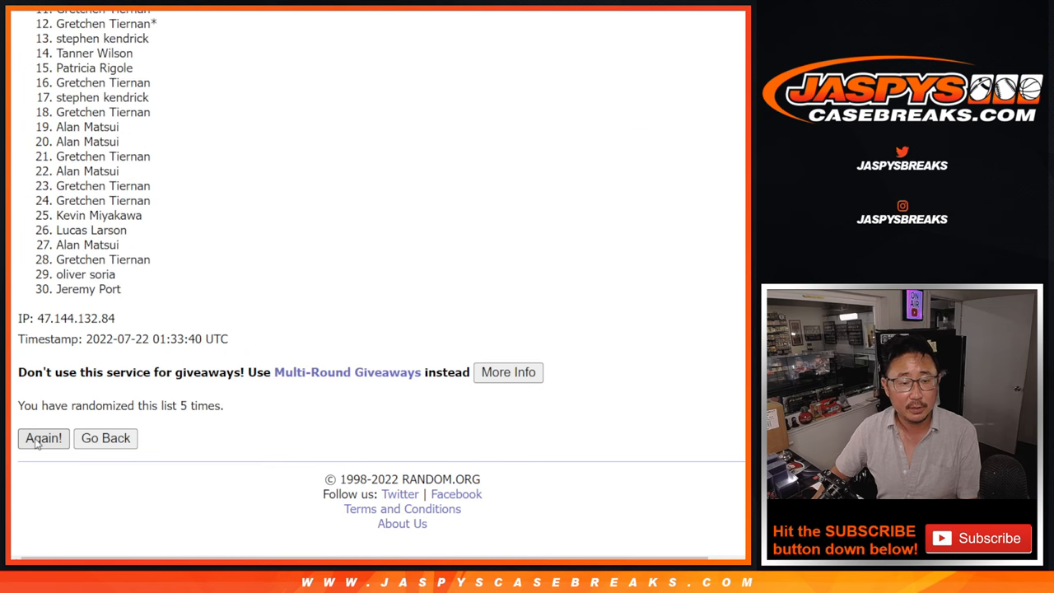
left_click(43, 438)
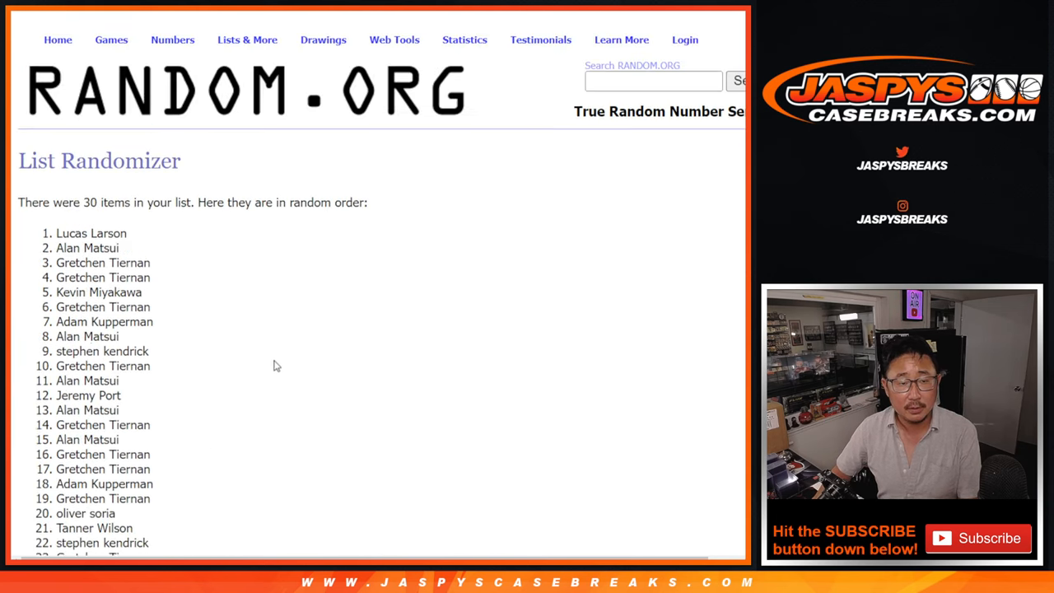
scroll("down", 3)
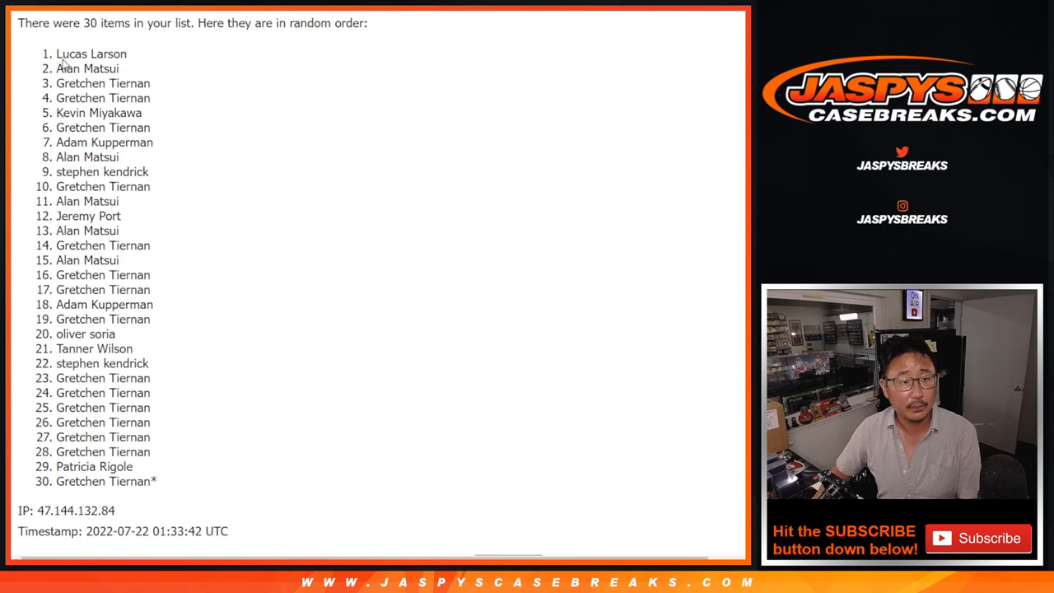
left_click_drag(58, 53, 158, 481)
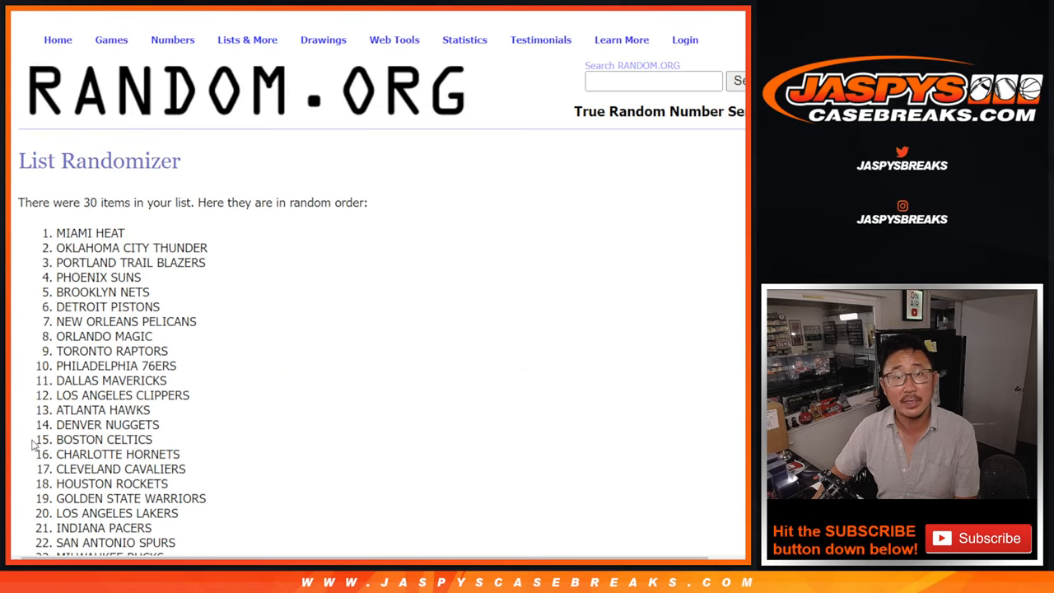
Step: Scroll down through the randomized NBA team results
scroll("down", 3)
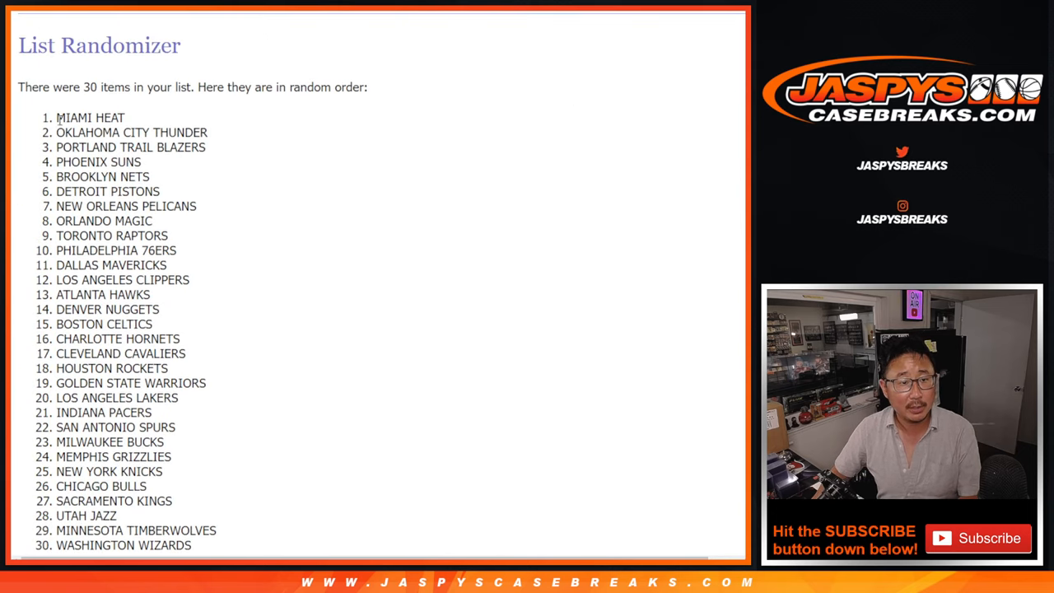
scroll("down", 3)
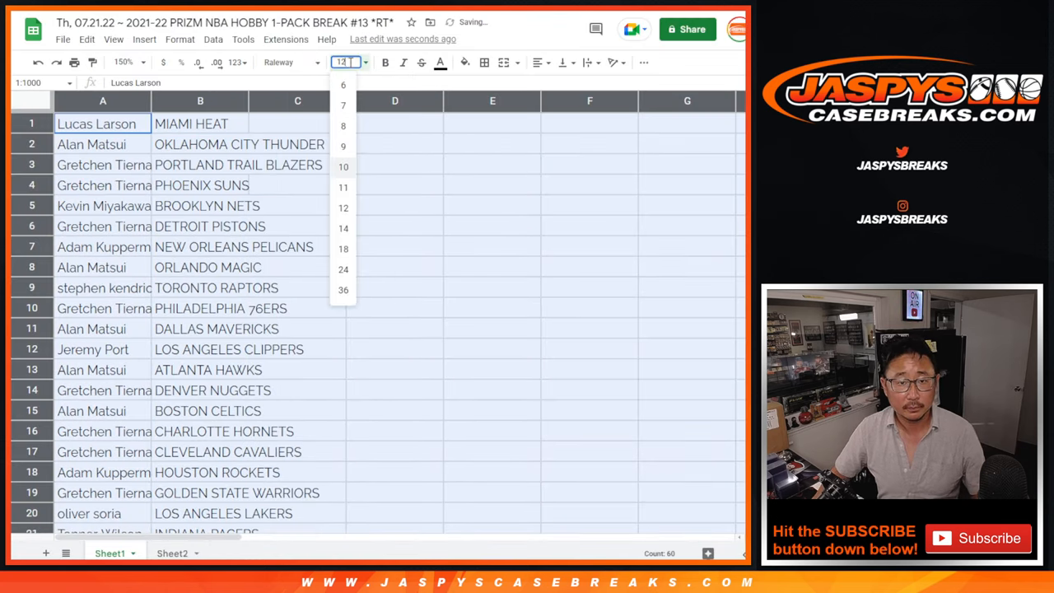
Step: Enlarge the pasted lists' text and sort the sheet alphabetically by the team column
left_click(342, 208)
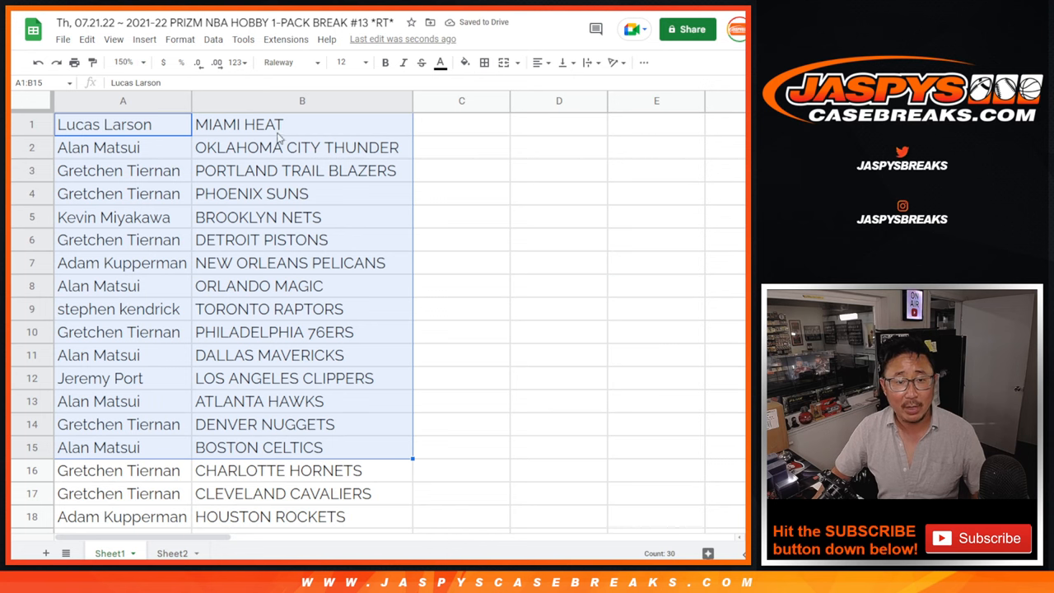
scroll("down", 3)
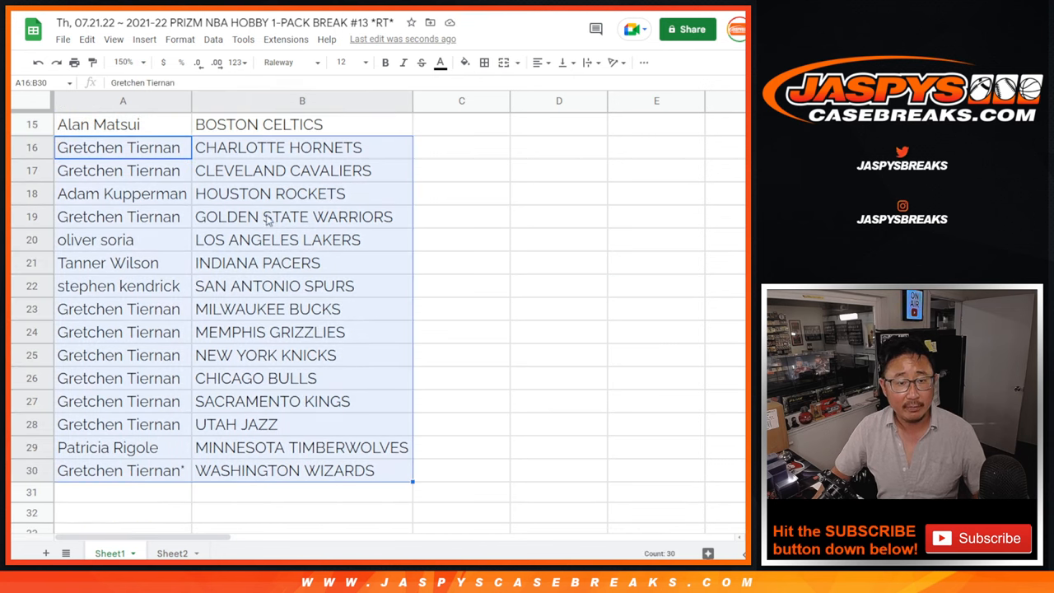
scroll("up", 3)
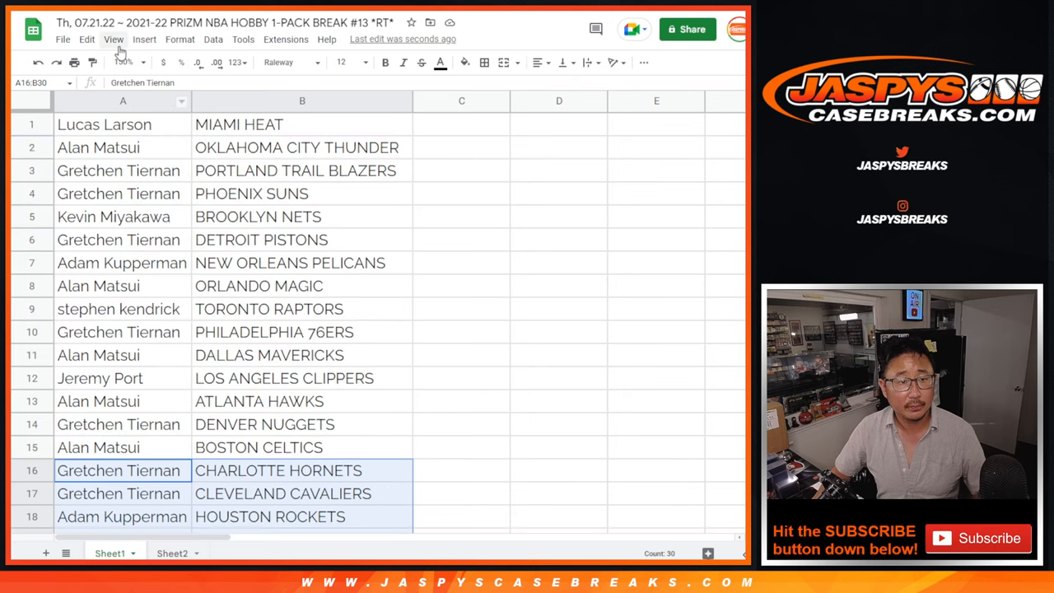
right_click(301, 100)
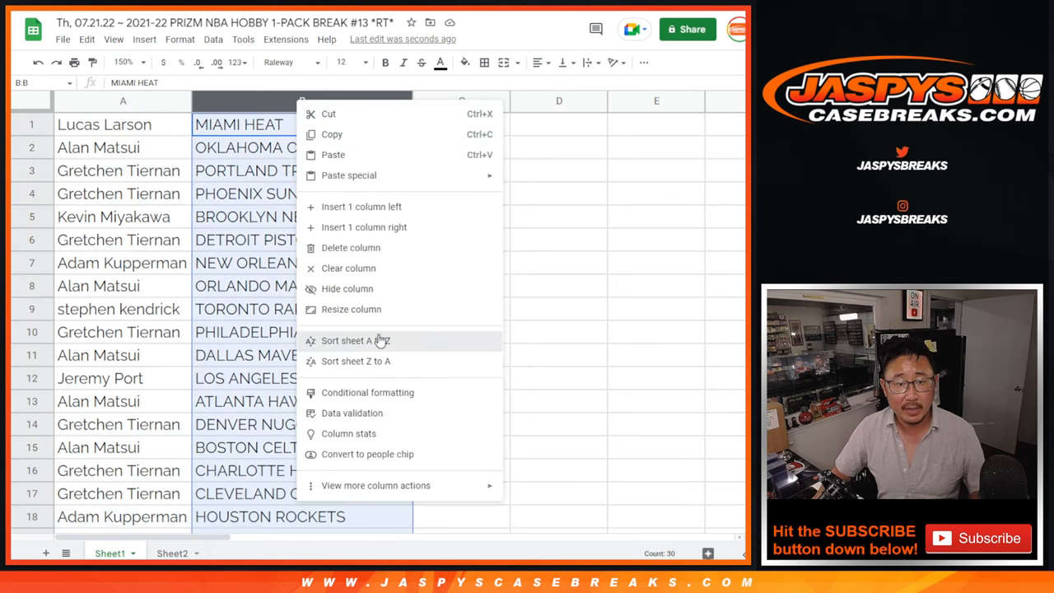
left_click(356, 340)
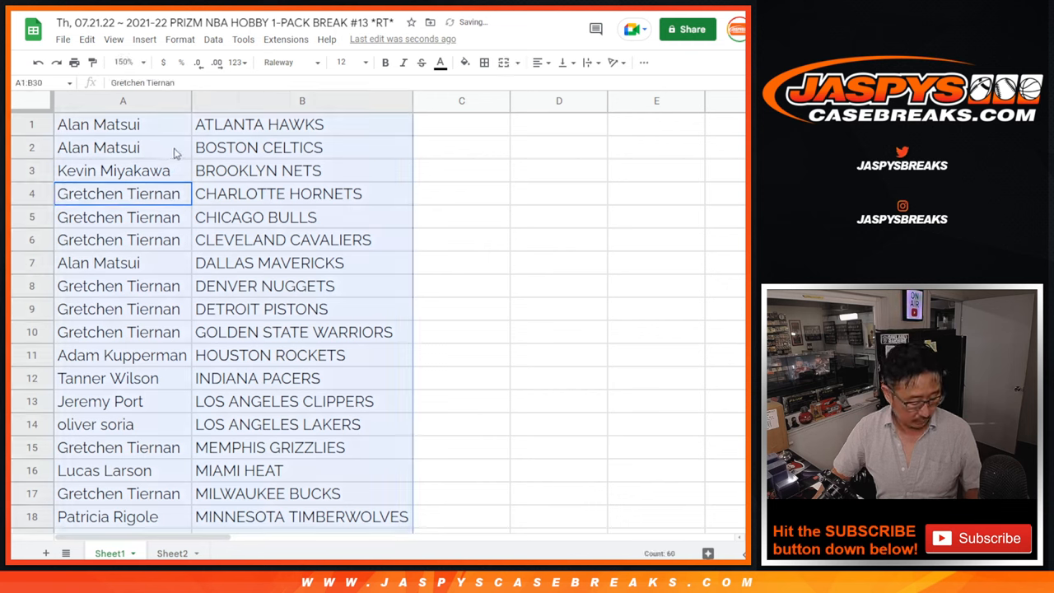
Step: Apply all borders to every cell of the name-and-team list
left_click(485, 63)
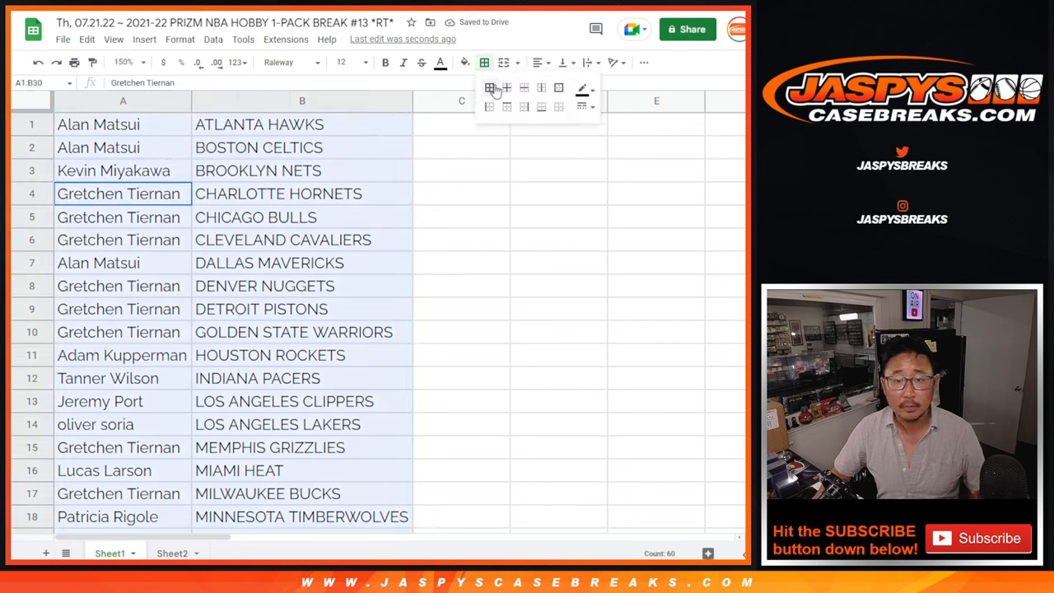
left_click(122, 62)
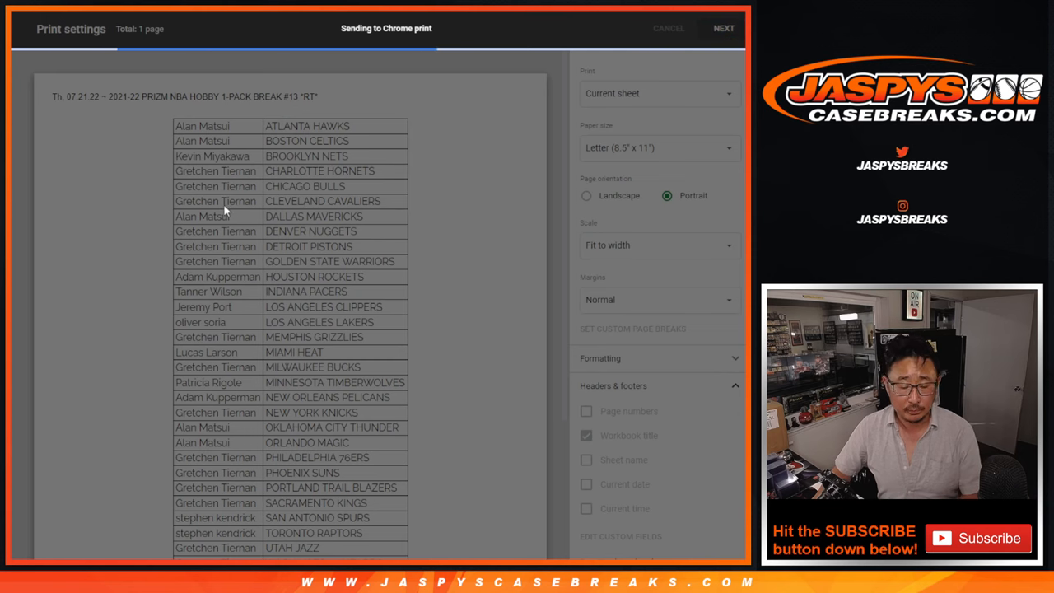
Step: Cancel printing and switch over to the RANDOM.ORG dice roller
left_click(669, 28)
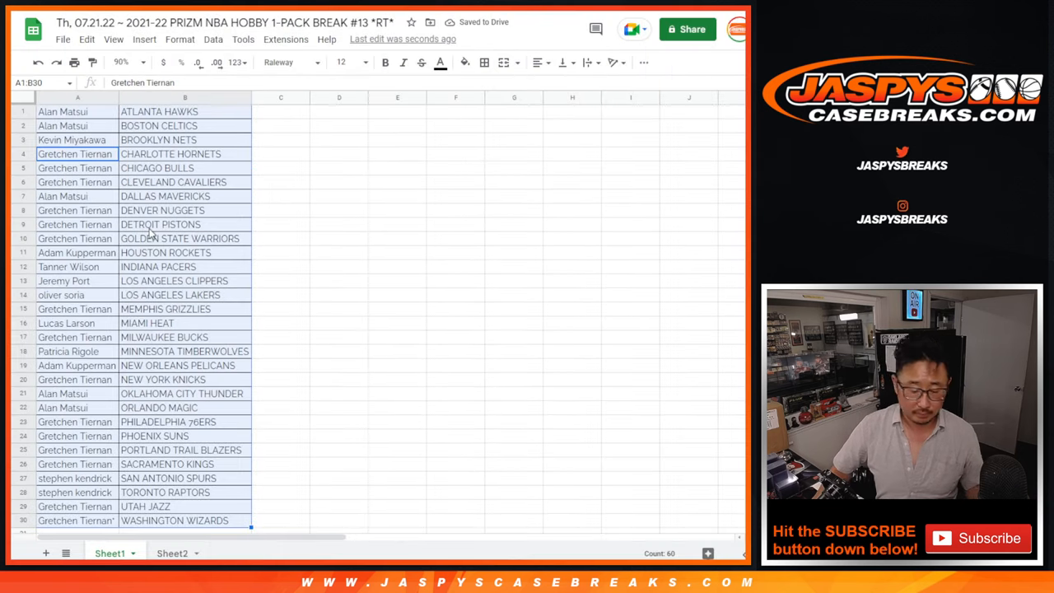
mouse_move(519, 450)
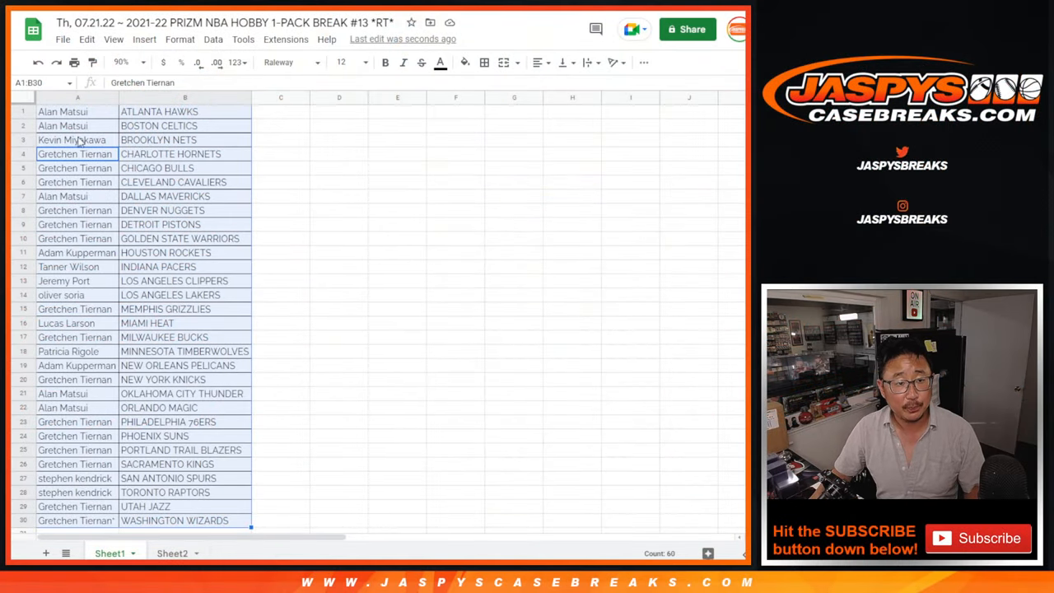
left_click(77, 97)
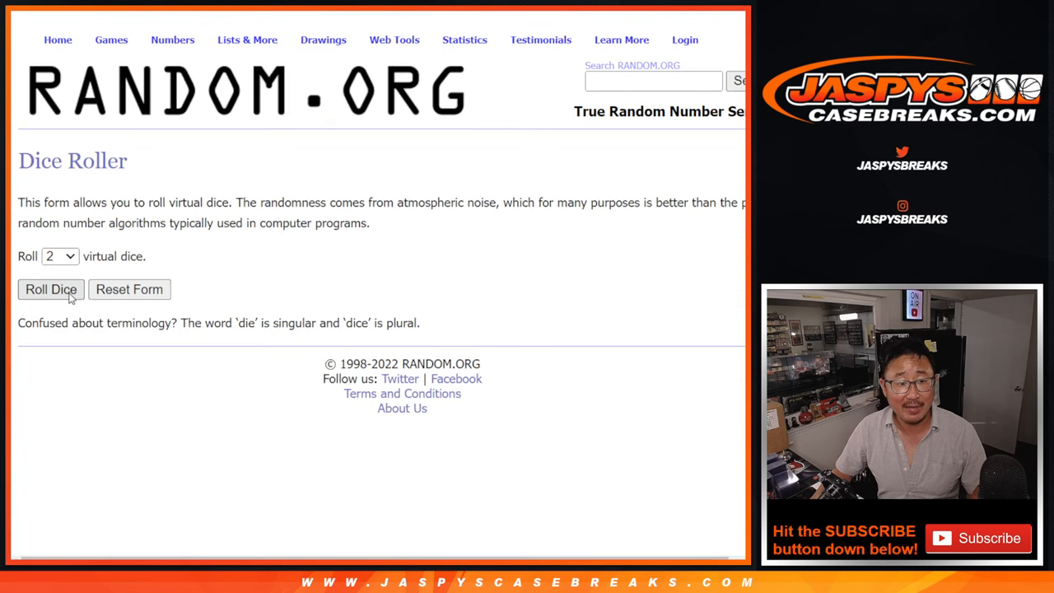
Step: Return to the List Randomizer with the participant names and scroll through its results
left_click(49, 290)
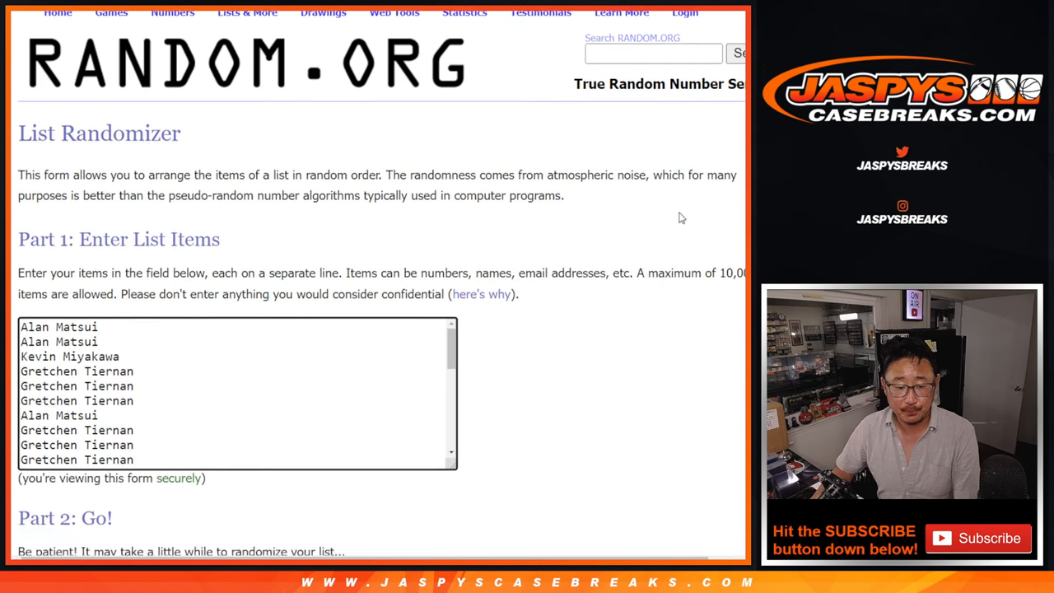
scroll("down", 3)
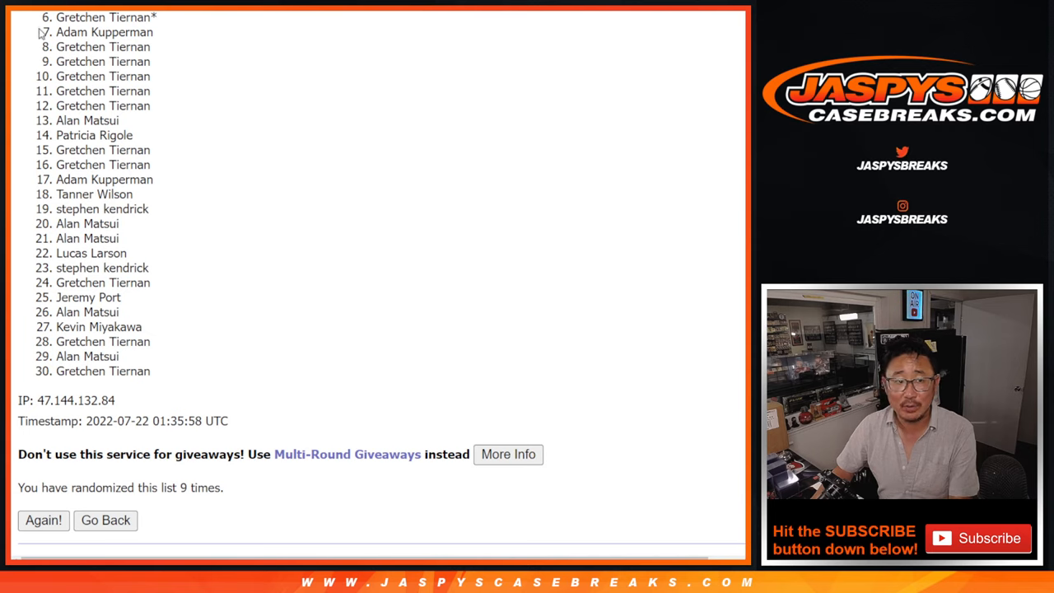
mouse_move(426, 371)
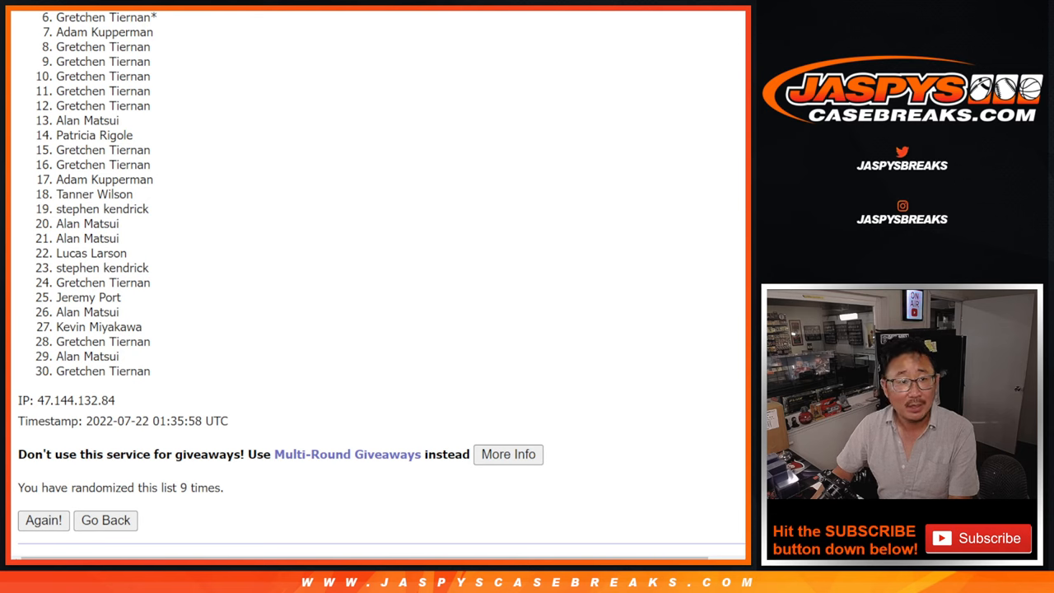
scroll("up", 3)
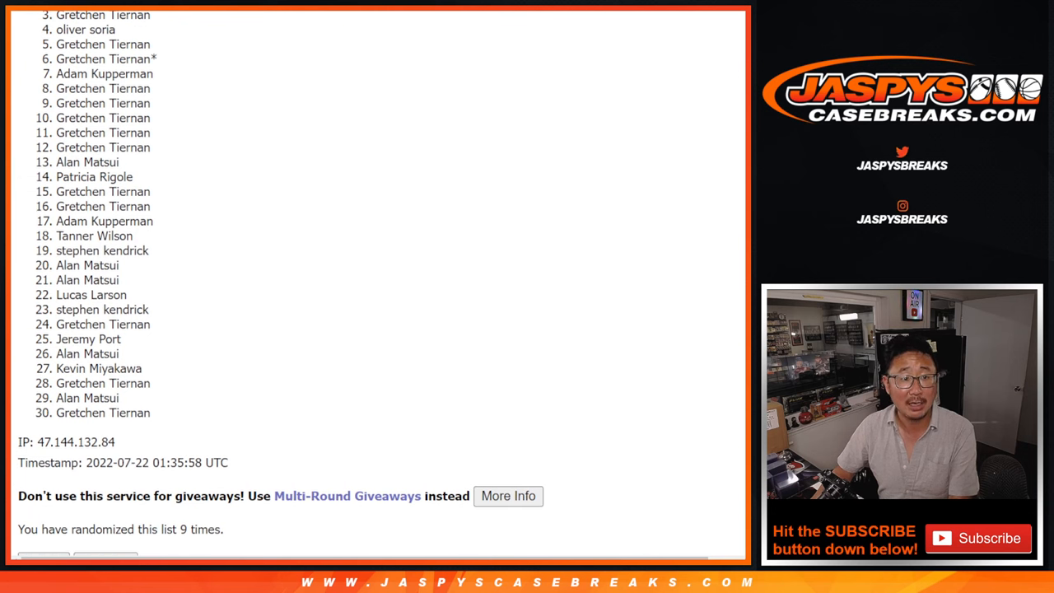
scroll("down", 3)
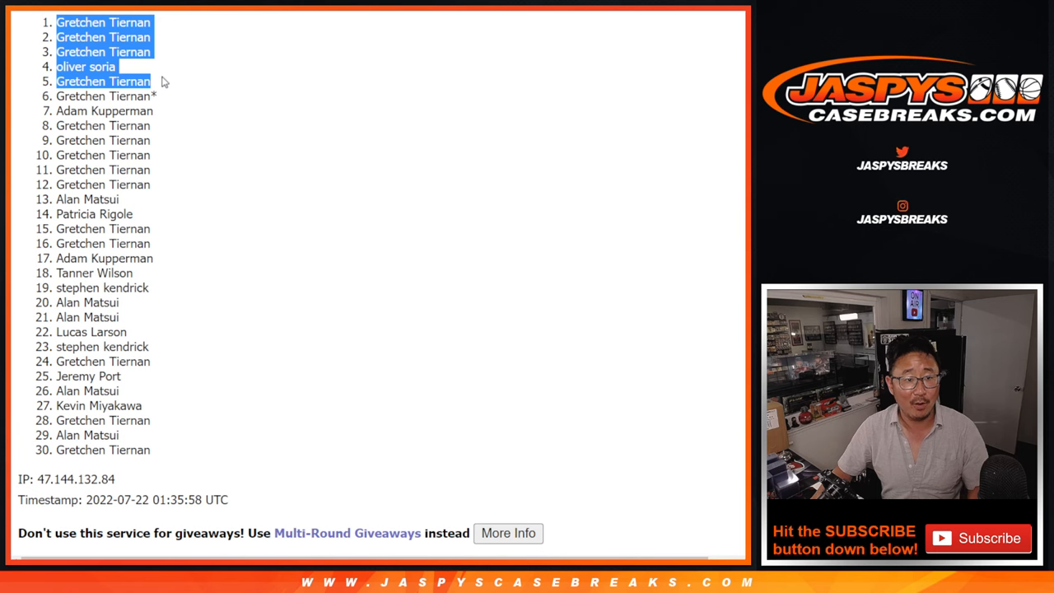
mouse_move(282, 188)
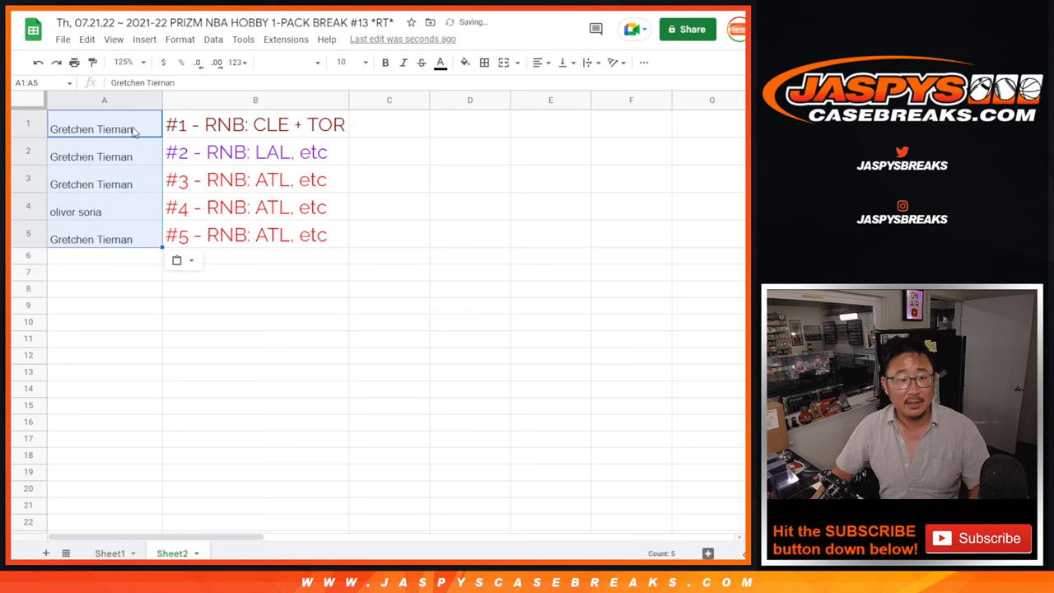
Step: Select the five winner names and append /przm13 to the first winner's entry
left_click(341, 63)
type("18")
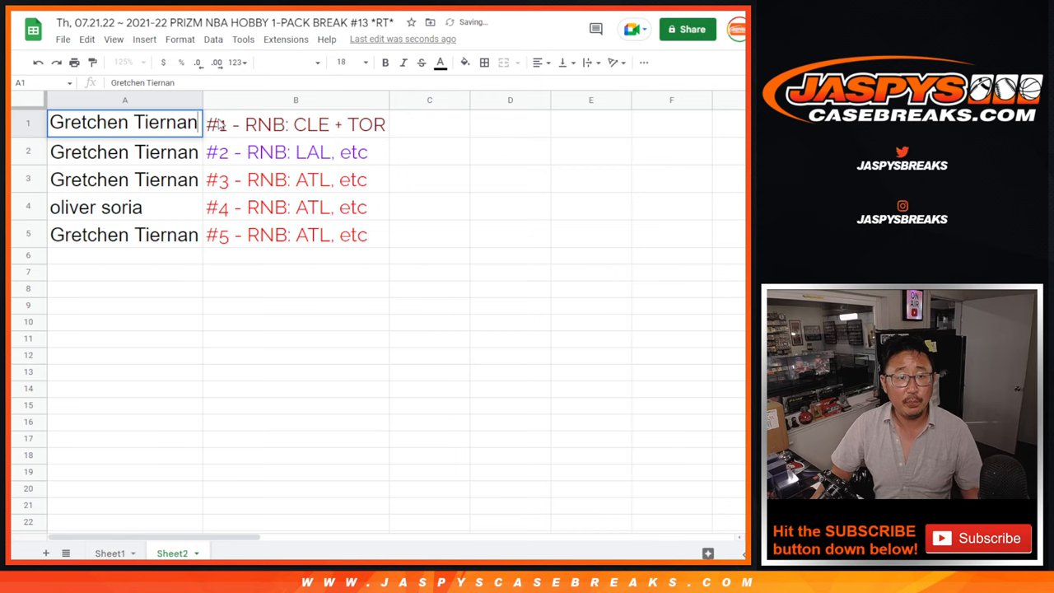
type("/prz")
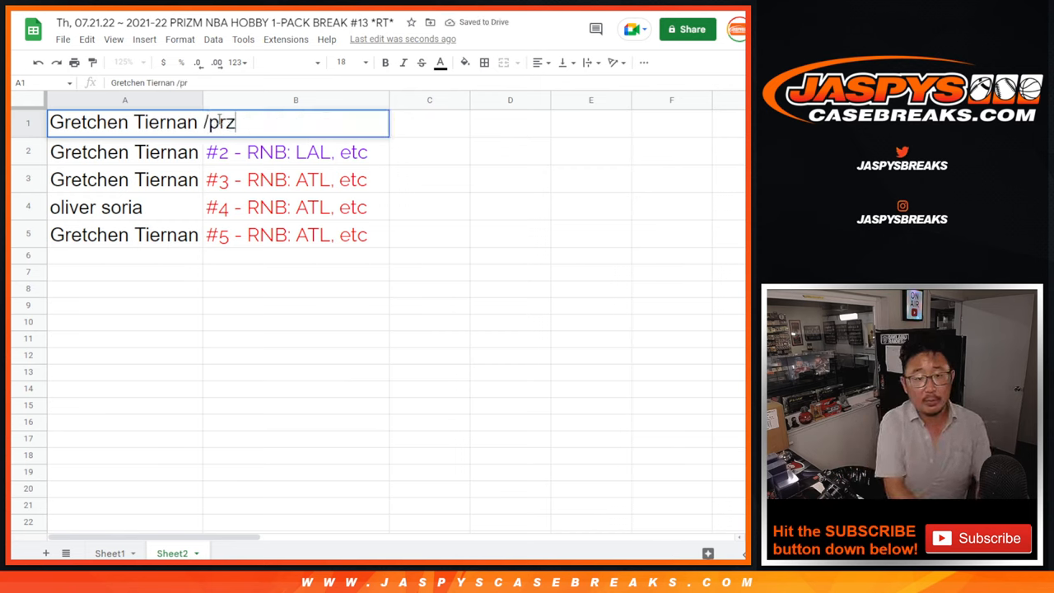
type("13")
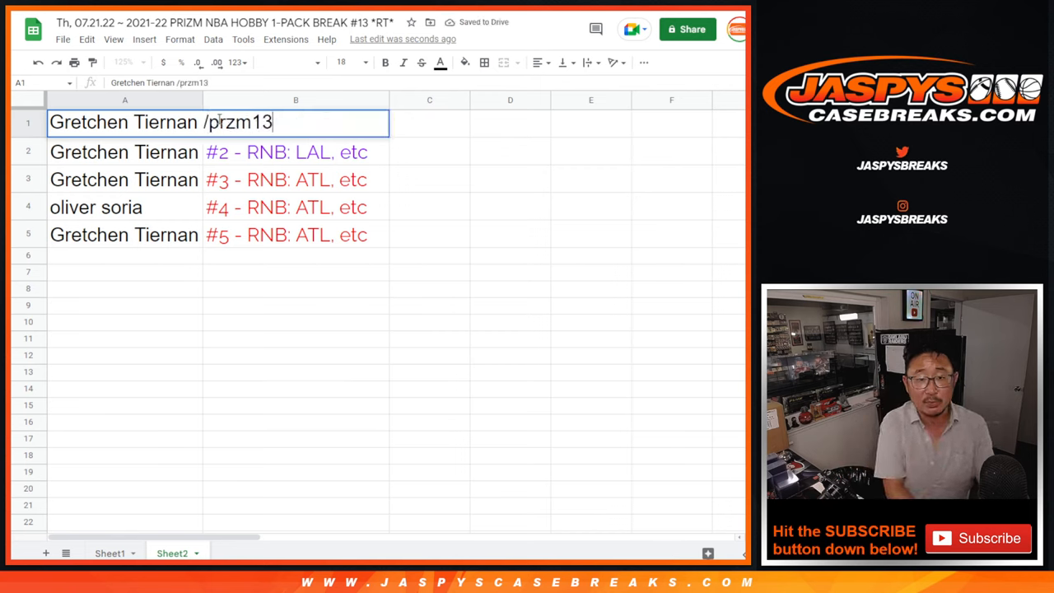
key("enter")
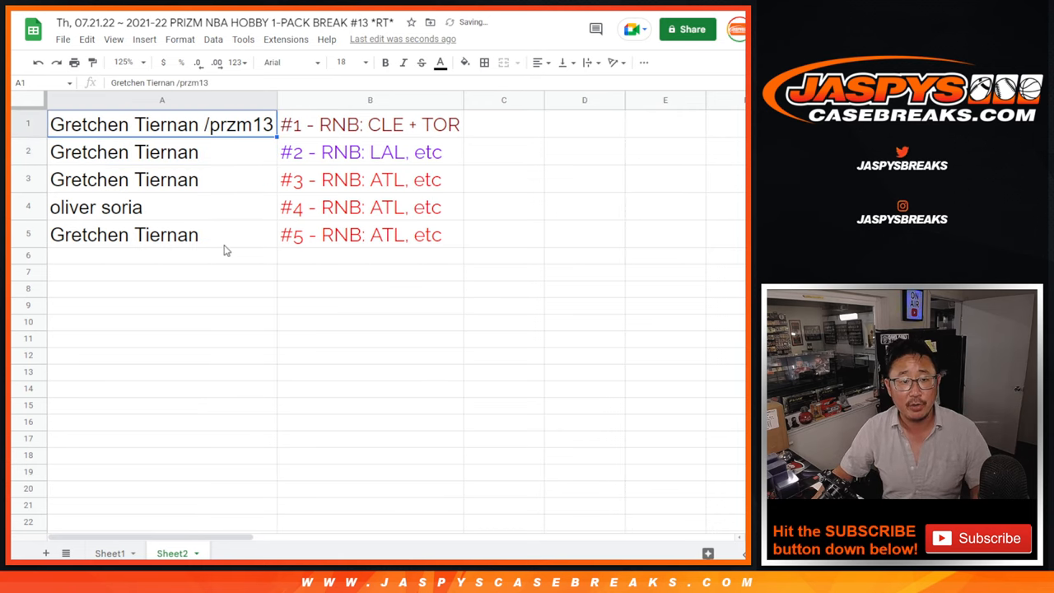
Step: Click through the five winner rows beside their RNB spot lines and clear the selection
left_click(26, 124)
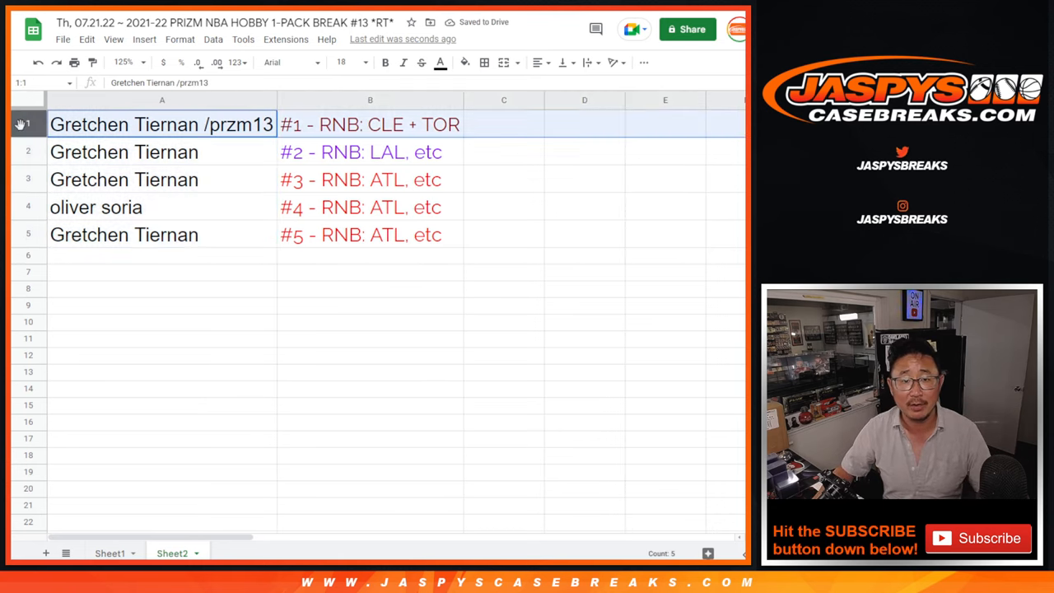
left_click(162, 152)
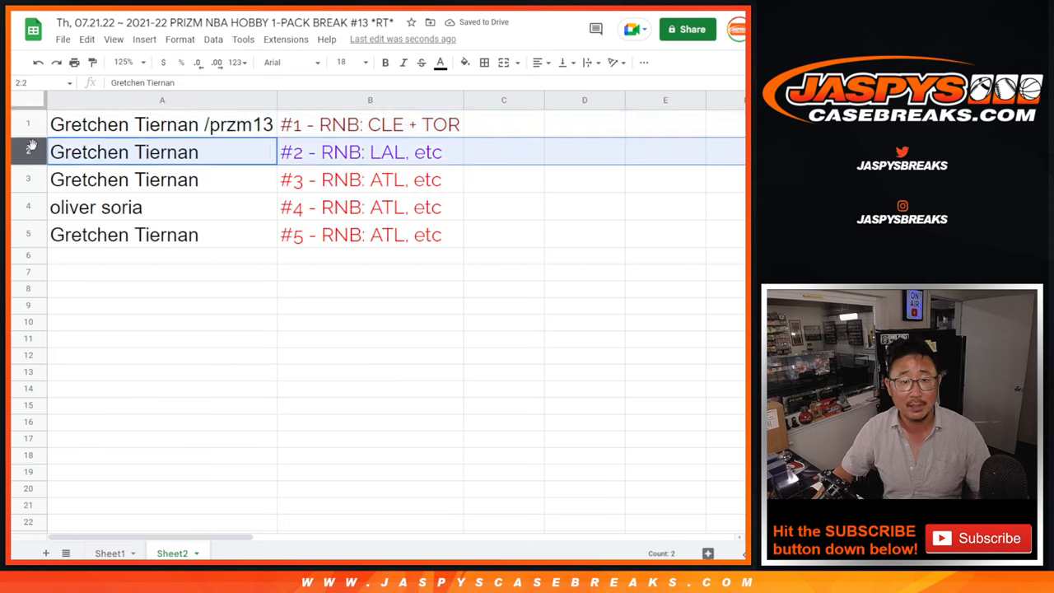
left_click(162, 179)
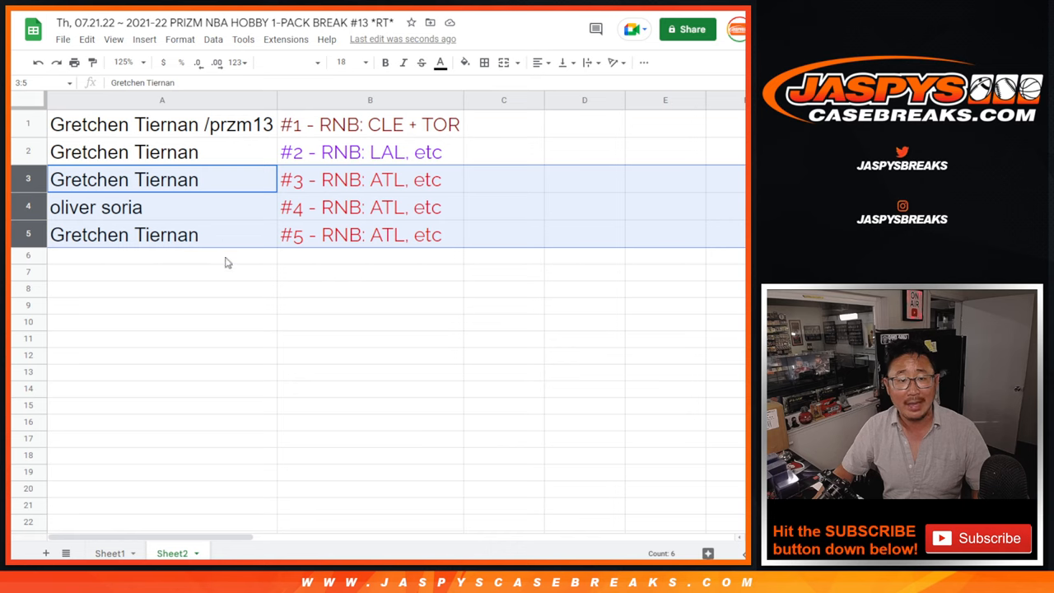
left_click(162, 254)
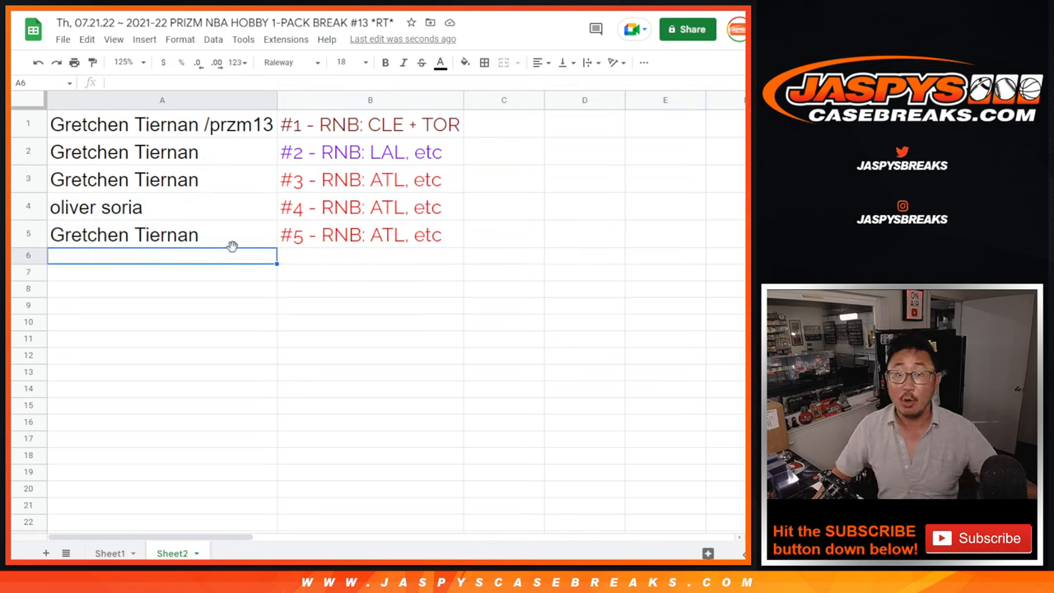